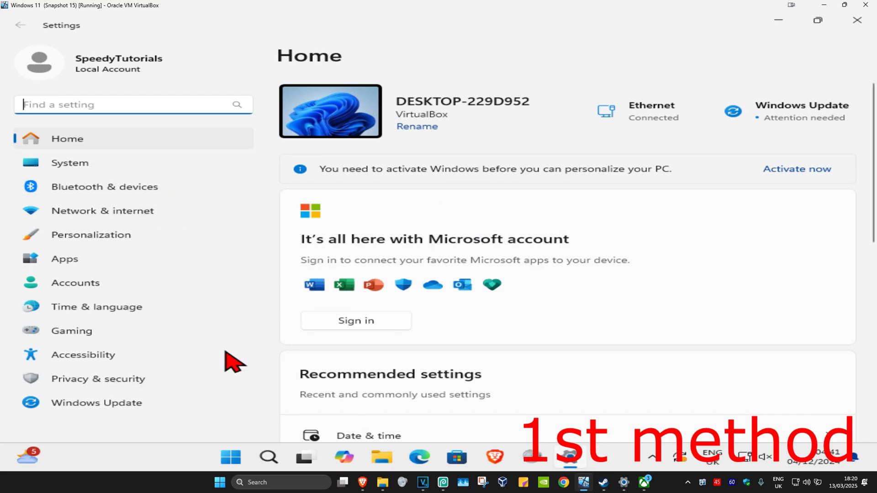
Step: Go to Privacy & security and scroll down to the app permissions list
{"action": "left_click", "coordinate": [98, 379]}
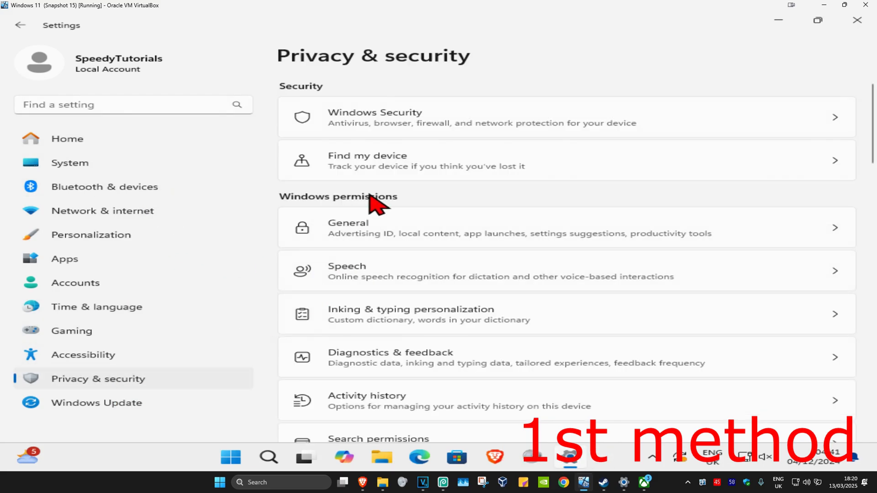
{"action": "scroll", "scroll_direction": "down", "scroll_amount": 3}
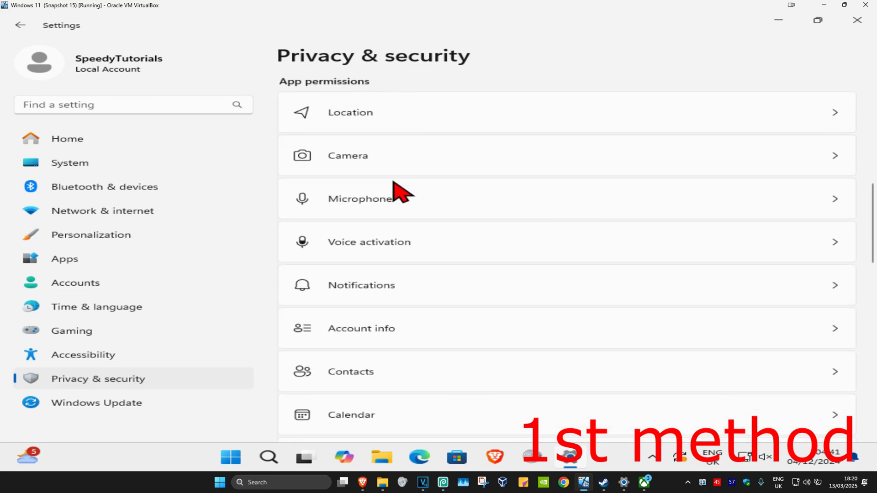
{"action": "scroll", "scroll_direction": "down", "scroll_amount": 3}
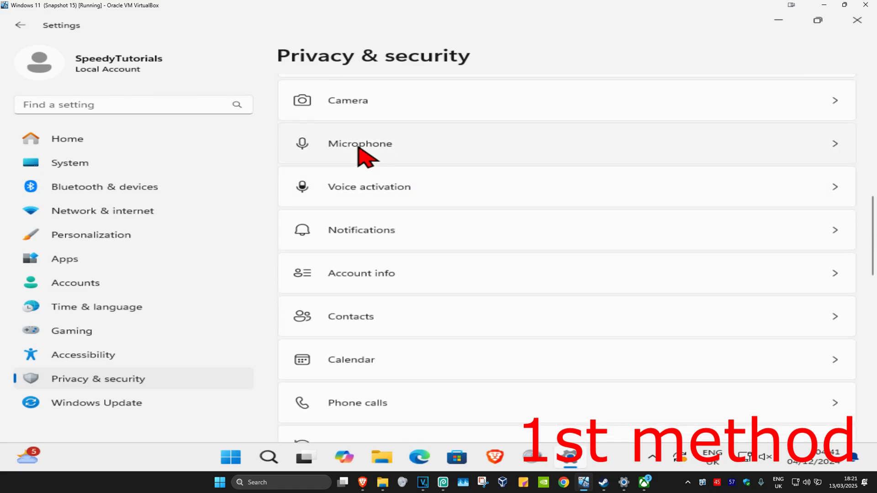
Step: Open Microphone permissions and scroll to confirm access is on for apps, Game Bar and Xbox
{"action": "left_click", "coordinate": [360, 143]}
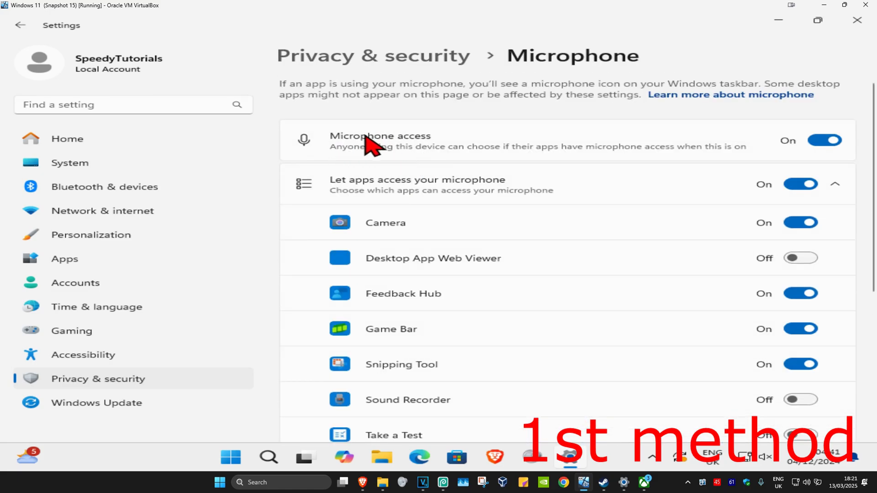
{"action": "mouse_move", "coordinate": [374, 190]}
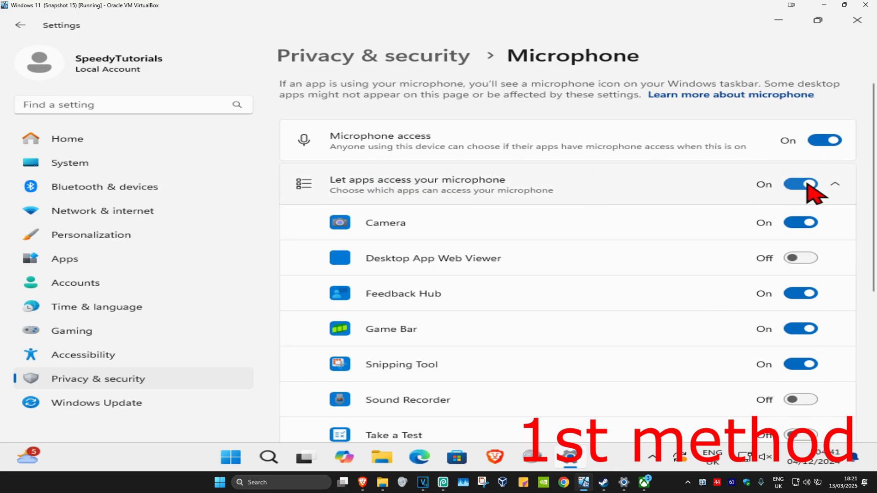
{"action": "mouse_move", "coordinate": [585, 188]}
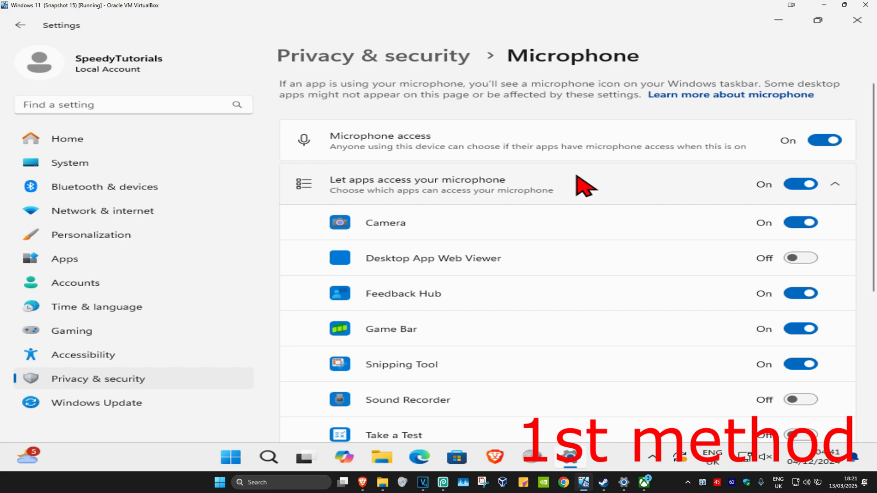
{"action": "scroll", "scroll_direction": "down", "scroll_amount": 3}
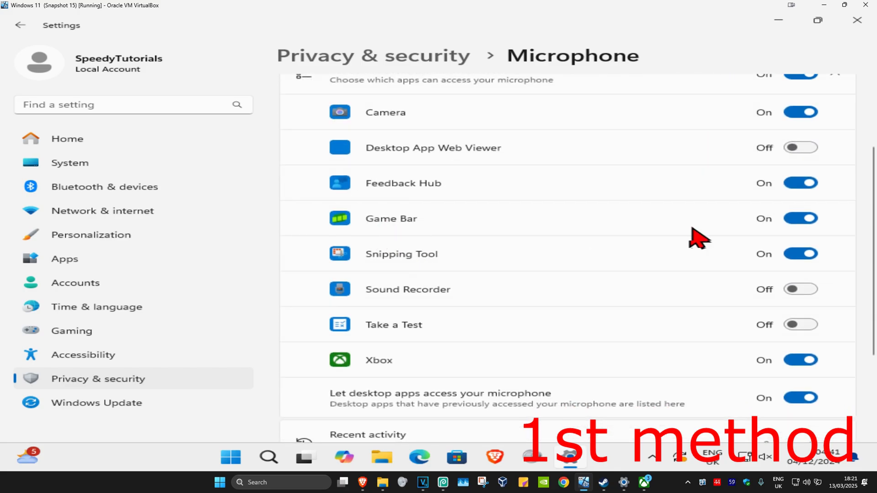
{"action": "mouse_move", "coordinate": [392, 375]}
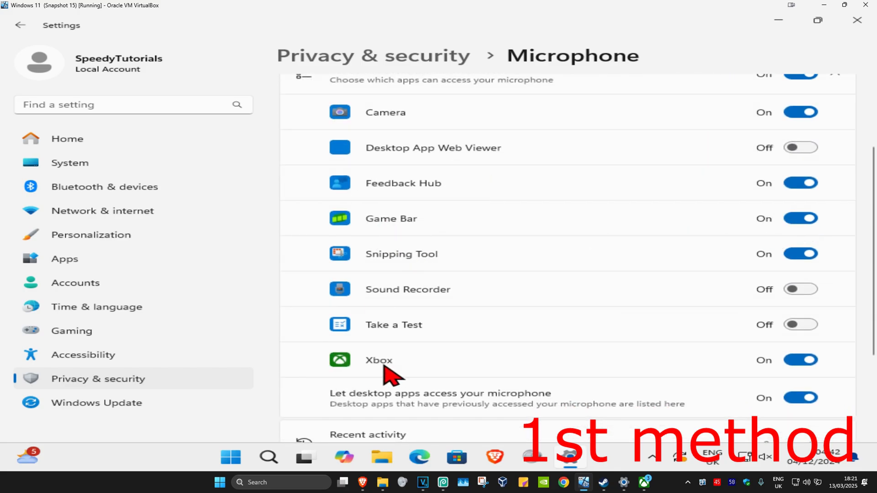
{"action": "mouse_move", "coordinate": [618, 305]}
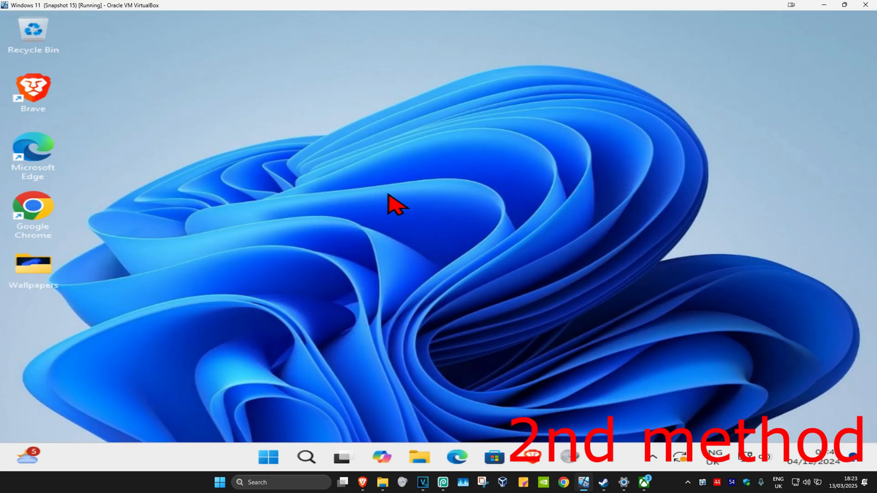
{"action": "mouse_move", "coordinate": [316, 458]}
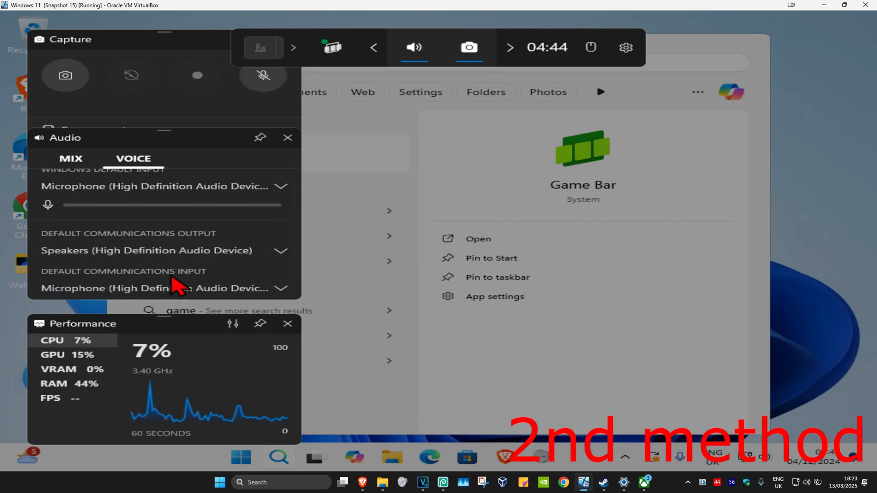
{"action": "mouse_move", "coordinate": [168, 240]}
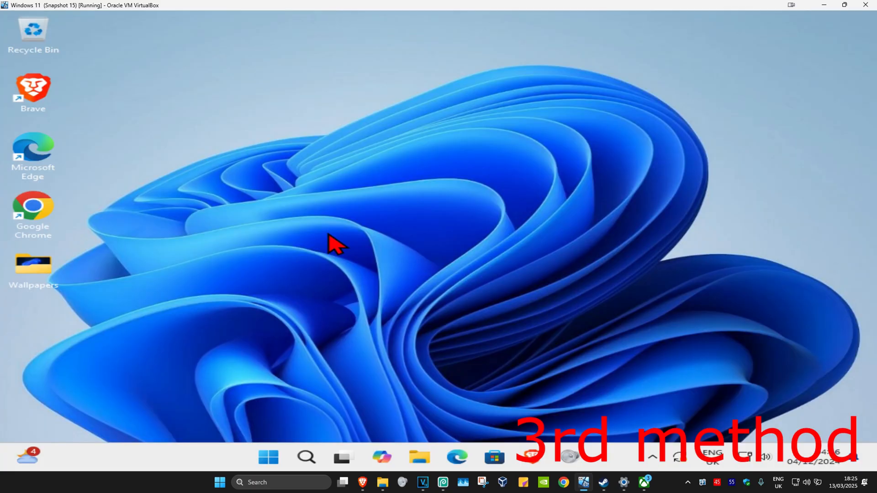
{"action": "mouse_move", "coordinate": [313, 422]}
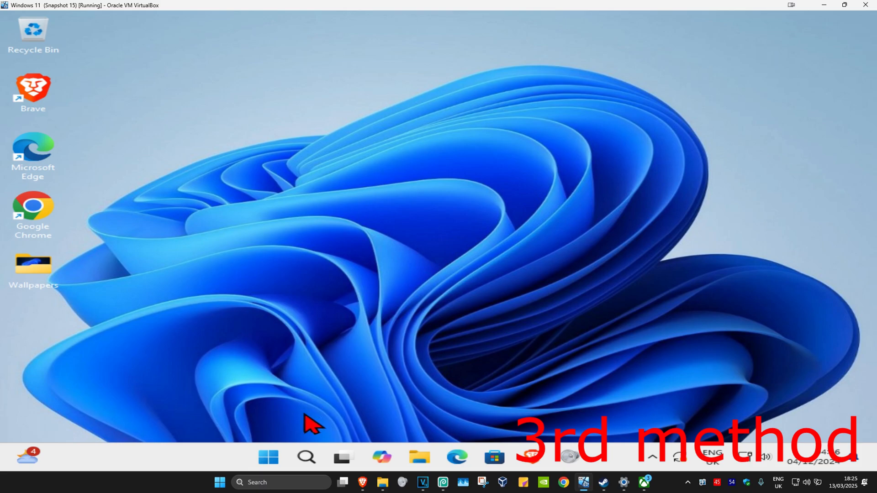